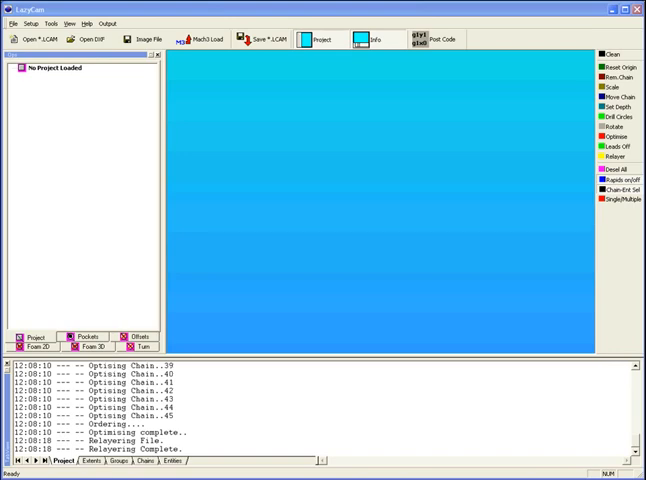
pyautogui.moveTo(246, 128)
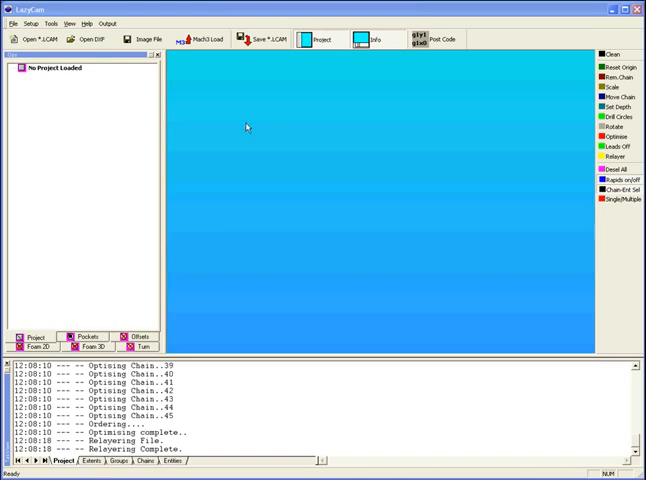
pyautogui.moveTo(239, 123)
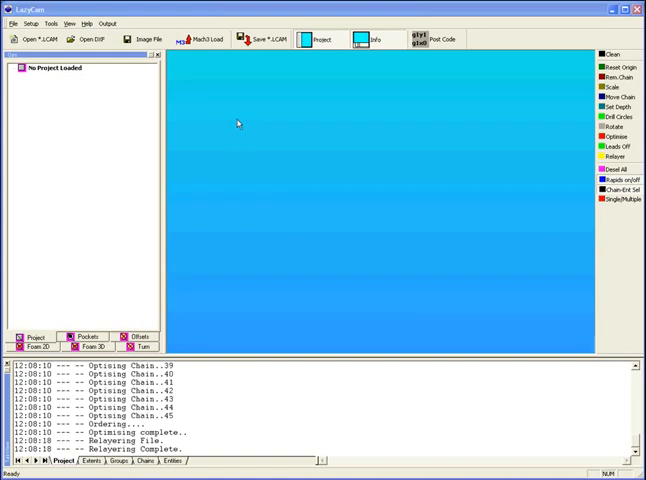
pyautogui.moveTo(358, 109)
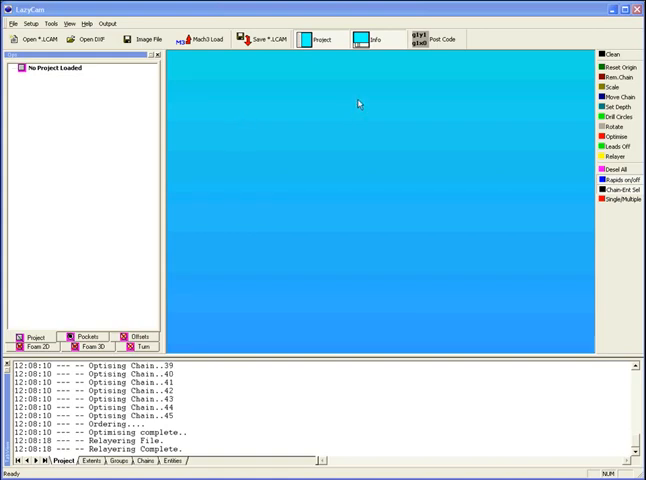
pyautogui.moveTo(421, 150)
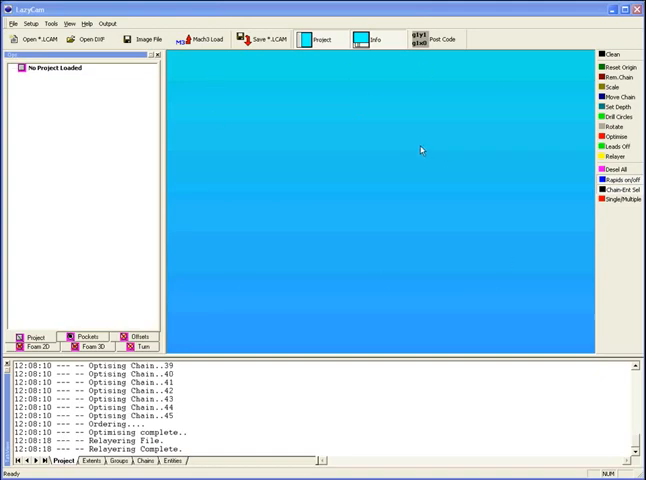
pyautogui.moveTo(357, 143)
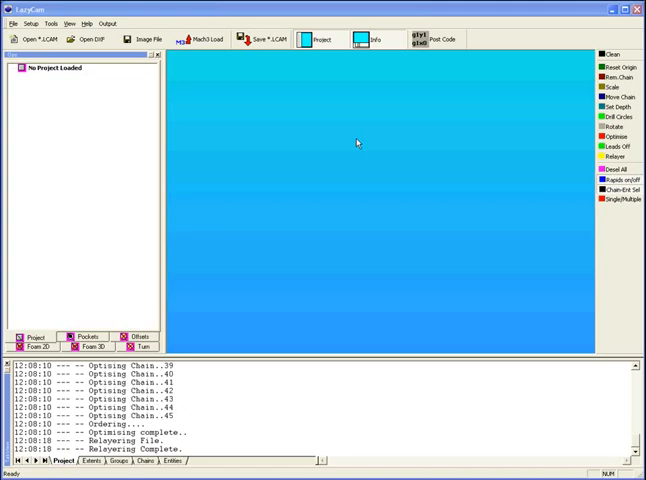
pyautogui.moveTo(113, 158)
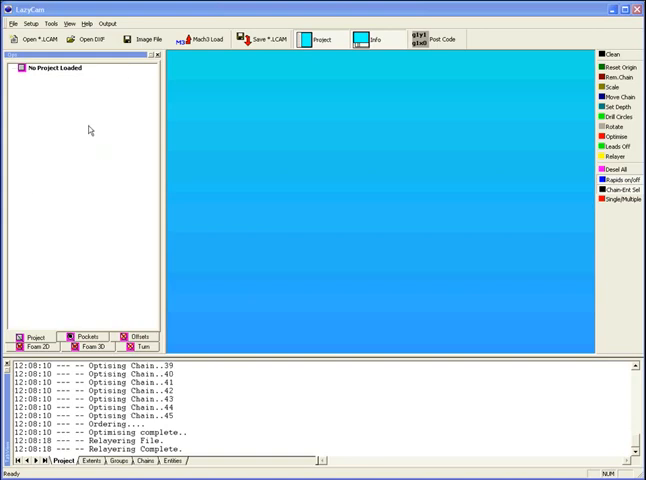
pyautogui.moveTo(117, 103)
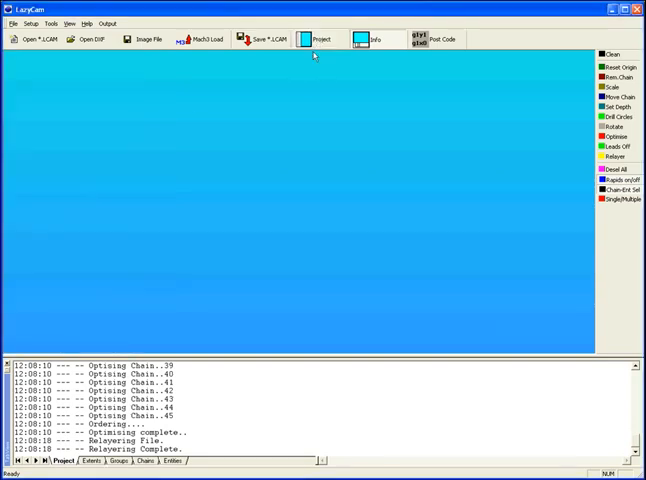
pyautogui.moveTo(264, 115)
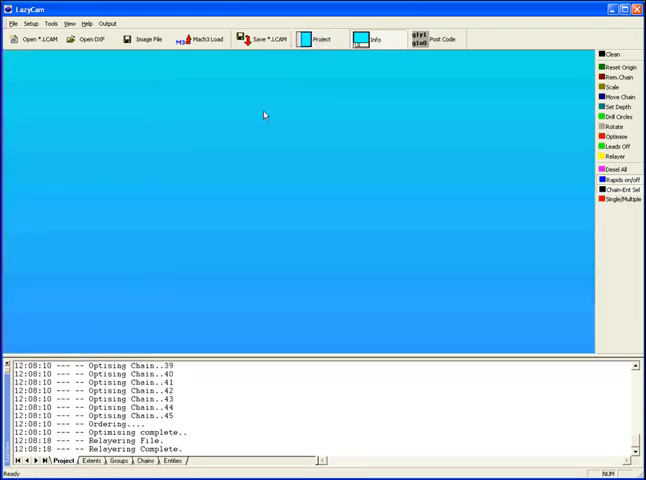
# Close the left Tree panel with its x button so the canvas fills the window
pyautogui.click(321, 39)
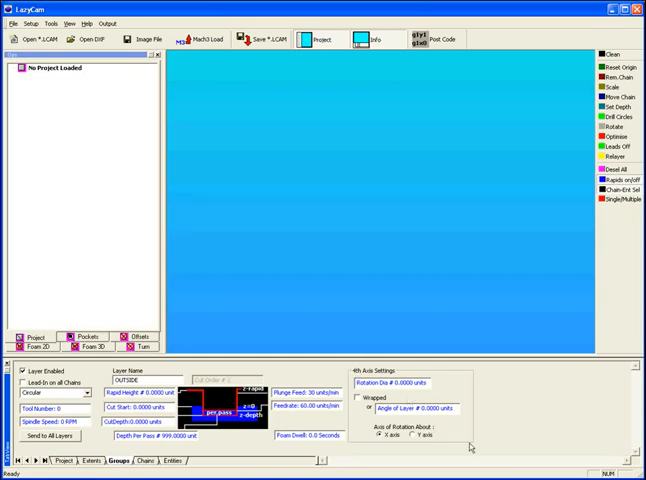
pyautogui.moveTo(412, 448)
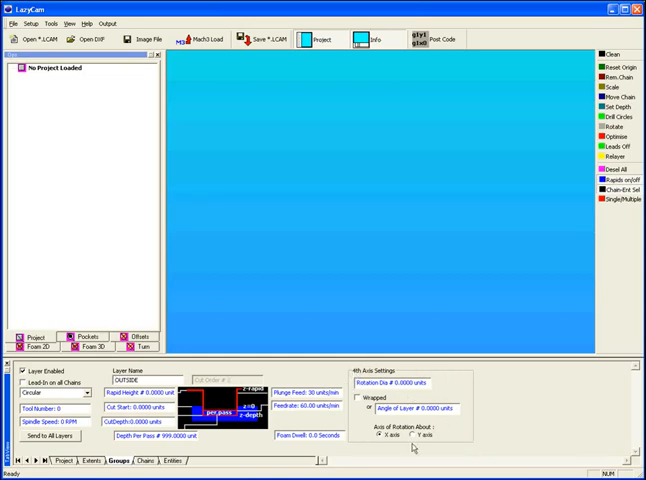
pyautogui.moveTo(448, 374)
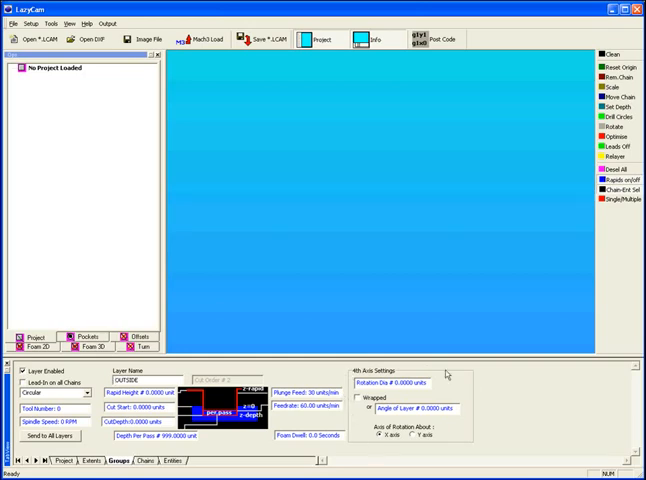
pyautogui.moveTo(357, 437)
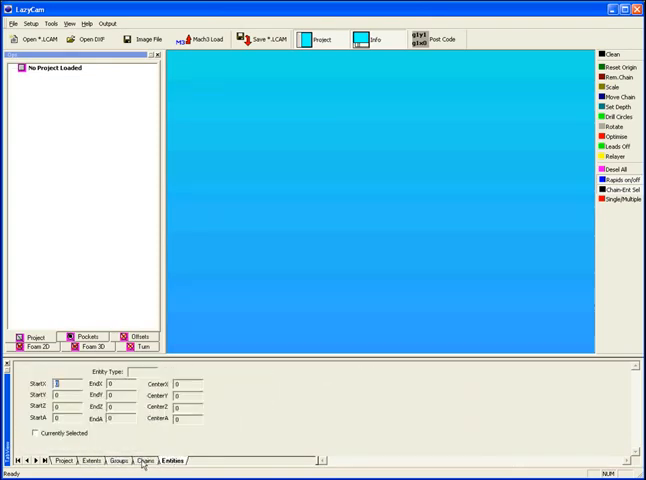
# Switch the LazyView lower pane to the Groups tab showing OUTSIDE's 30/60 feed settings
pyautogui.click(116, 461)
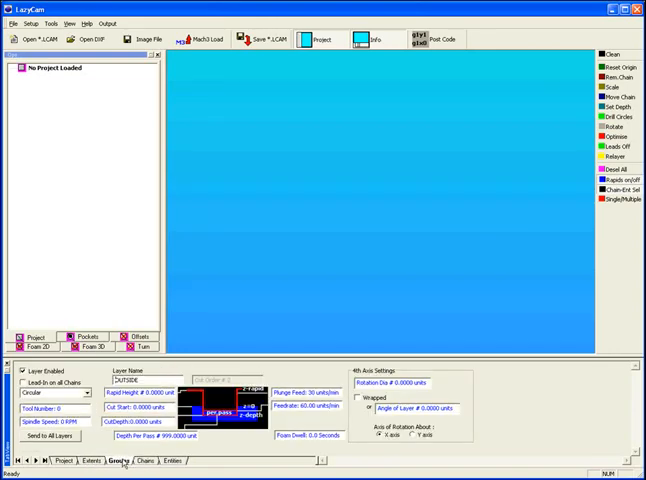
pyautogui.click(172, 462)
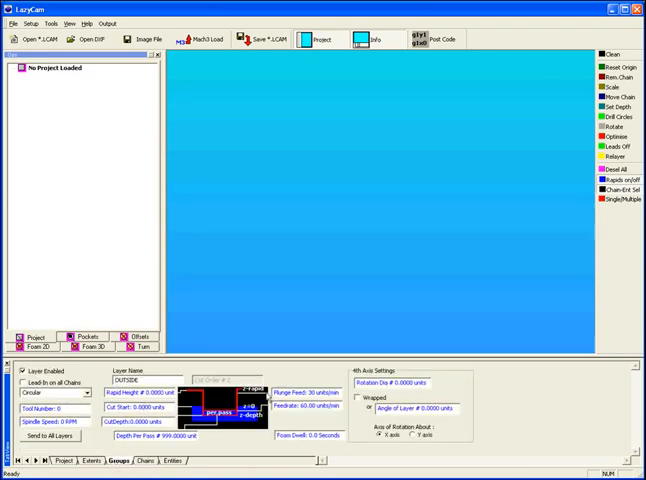
pyautogui.moveTo(276, 253)
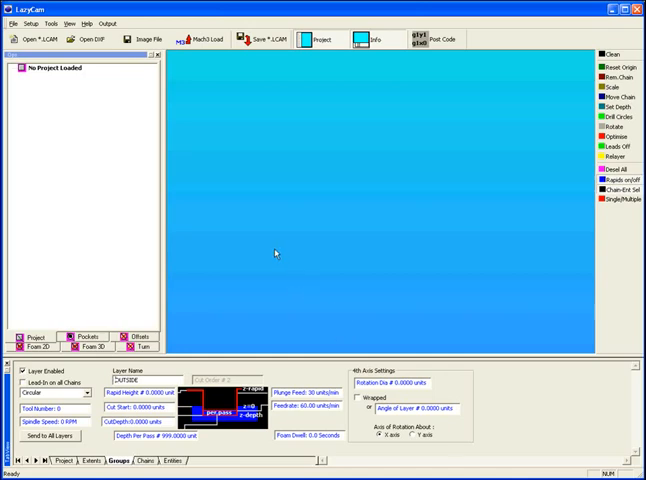
pyautogui.moveTo(520, 131)
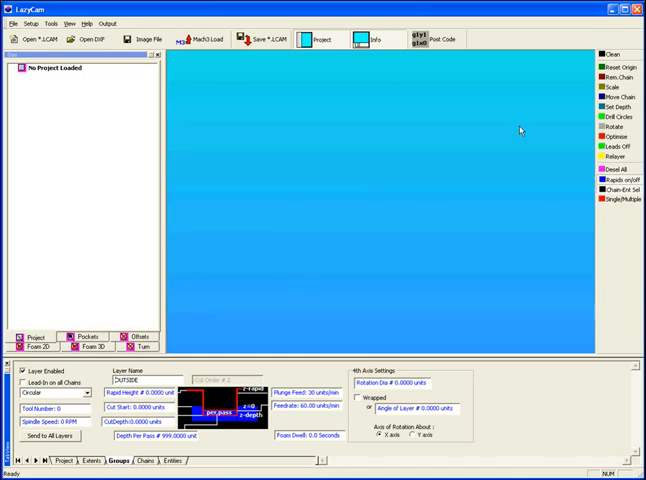
pyautogui.click(622, 66)
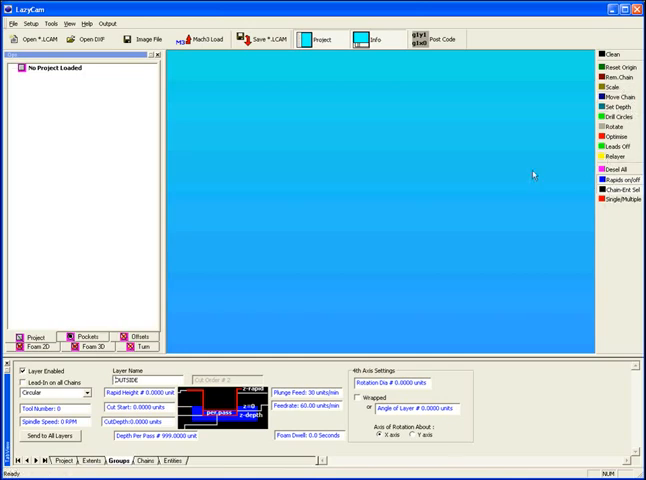
pyautogui.moveTo(343, 125)
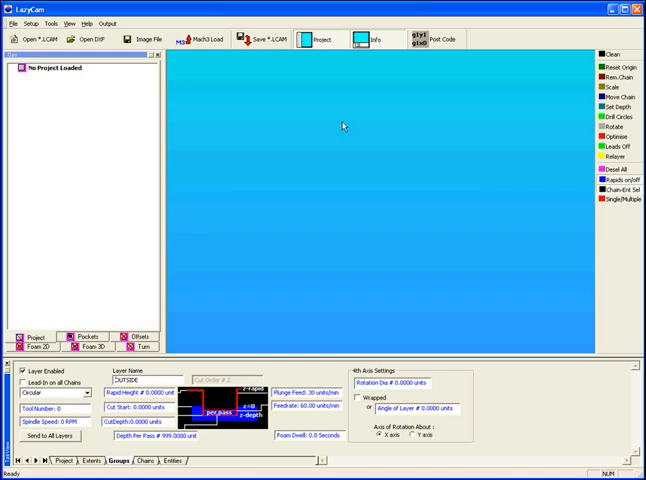
pyautogui.moveTo(260, 142)
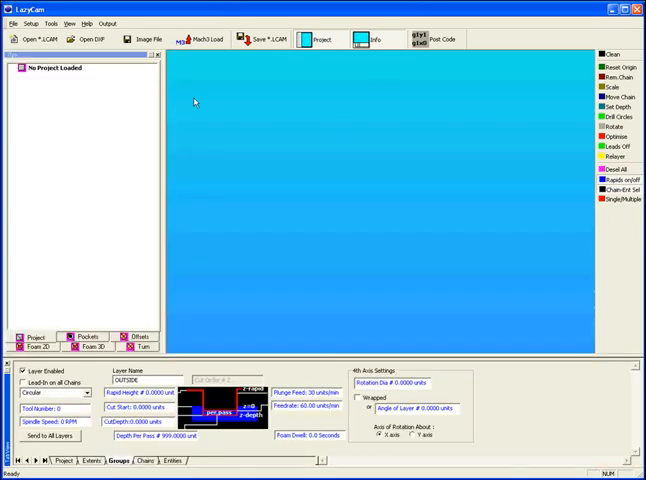
pyautogui.moveTo(184, 314)
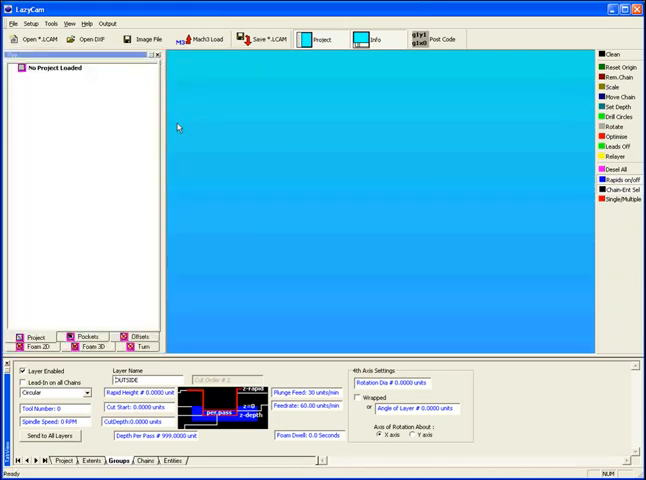
pyautogui.moveTo(229, 153)
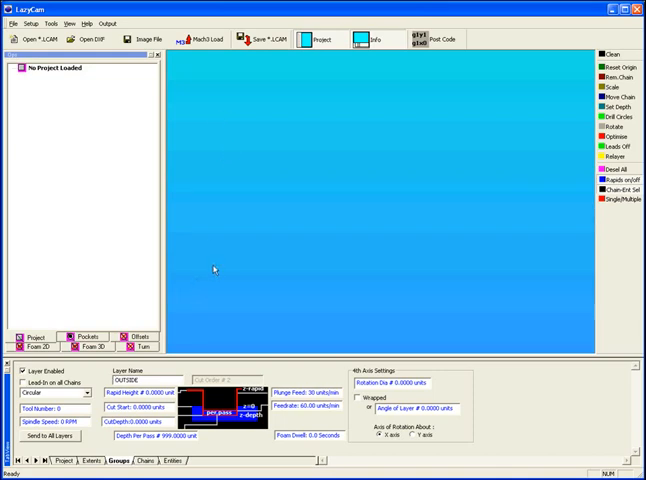
pyautogui.moveTo(523, 128)
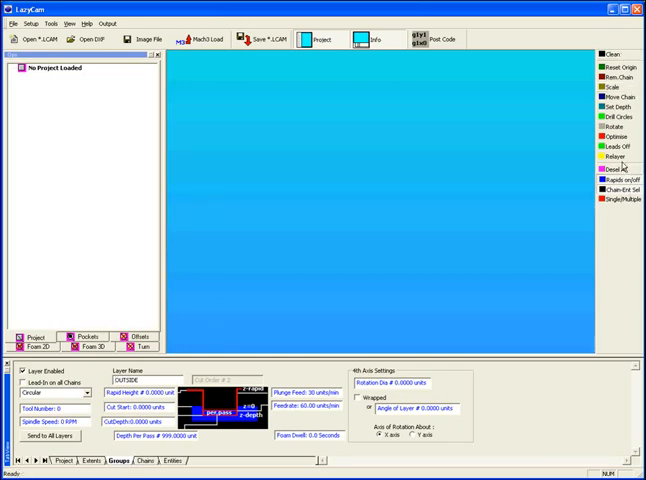
pyautogui.moveTo(507, 162)
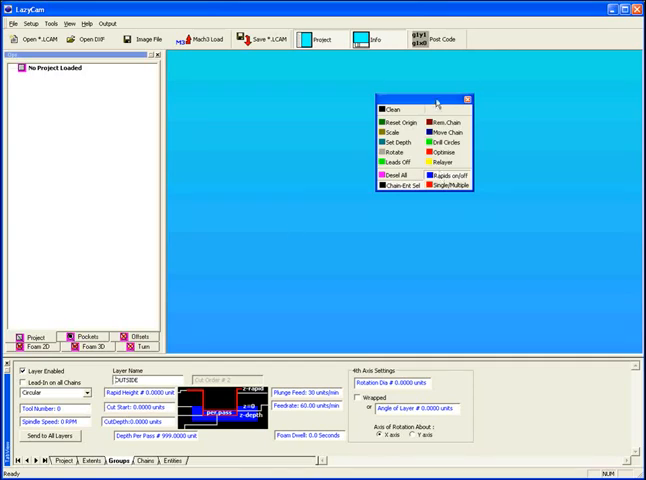
pyautogui.moveTo(549, 118)
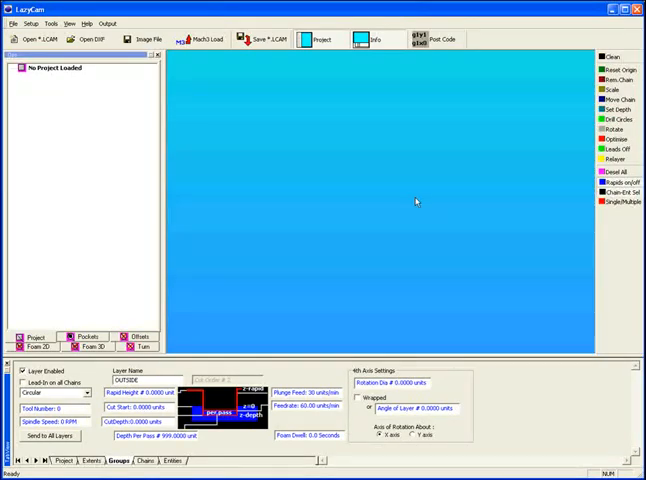
pyautogui.moveTo(271, 240)
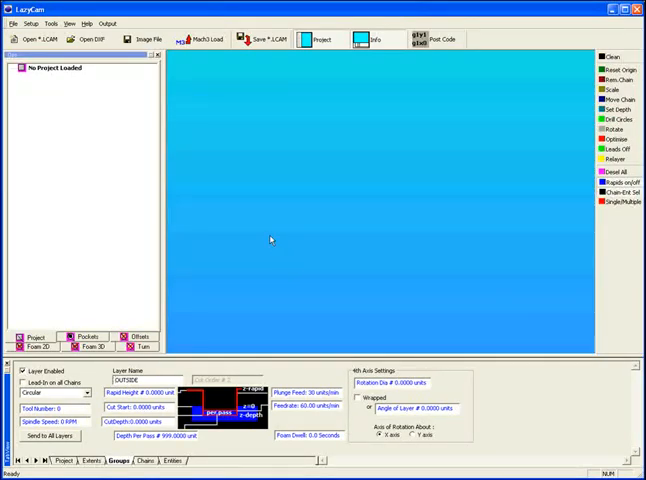
pyautogui.moveTo(285, 133)
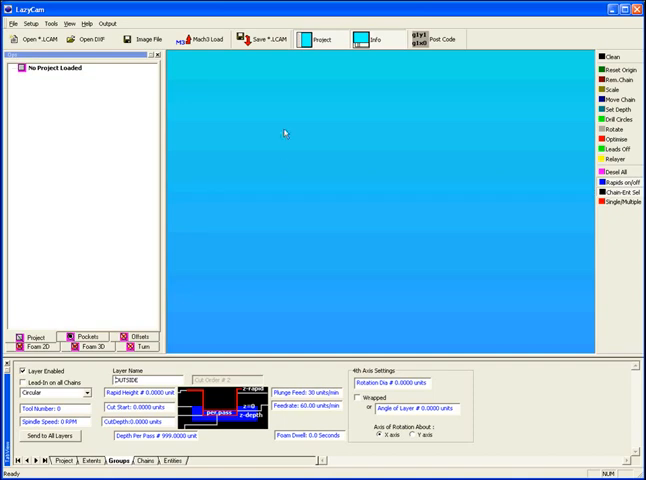
pyautogui.moveTo(308, 78)
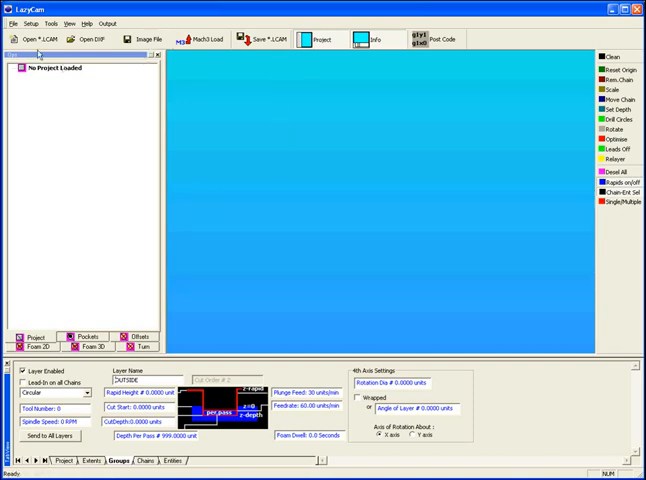
pyautogui.moveTo(35, 38)
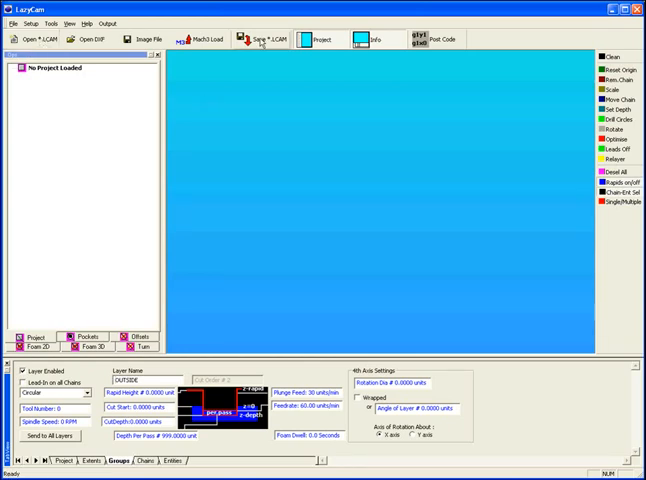
pyautogui.moveTo(262, 38)
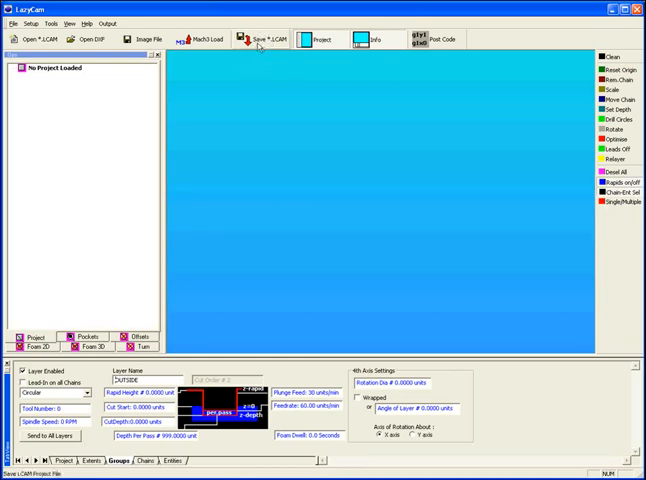
pyautogui.moveTo(263, 40)
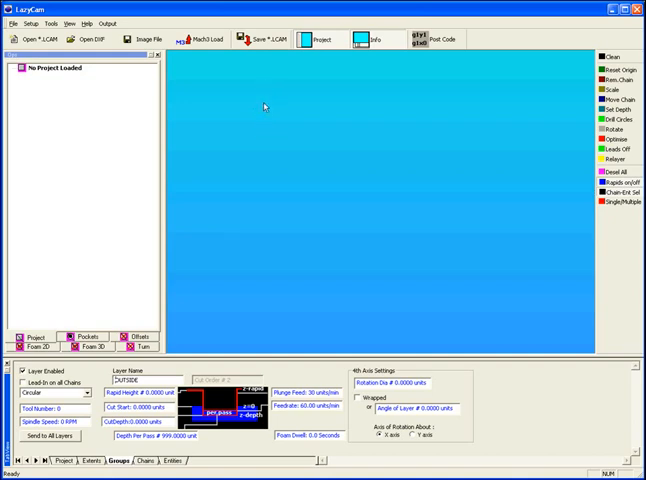
pyautogui.moveTo(230, 83)
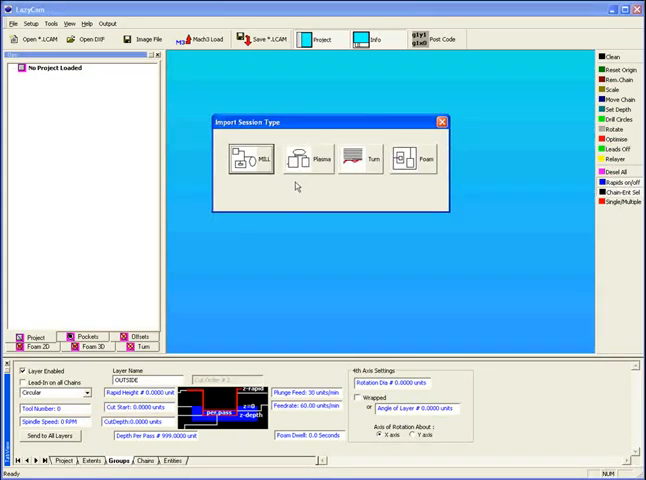
pyautogui.moveTo(385, 191)
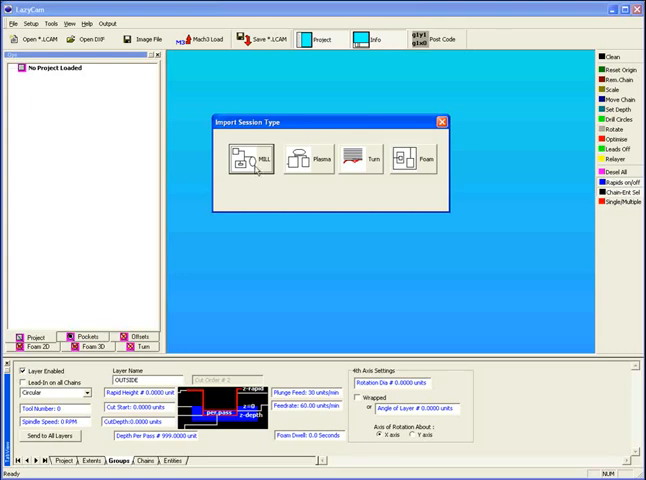
pyautogui.moveTo(352, 198)
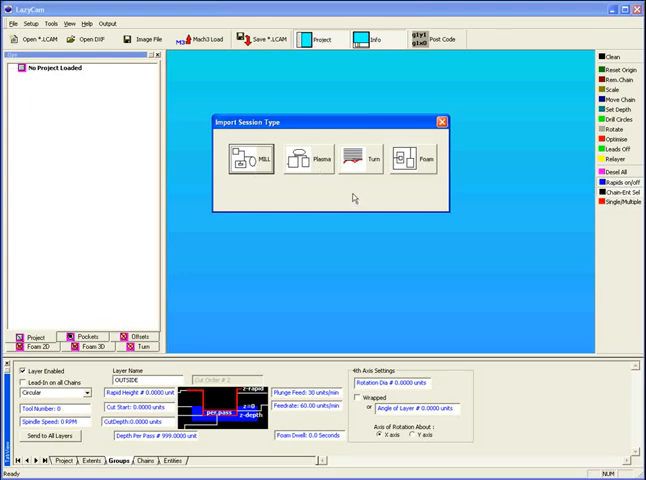
pyautogui.moveTo(352, 198)
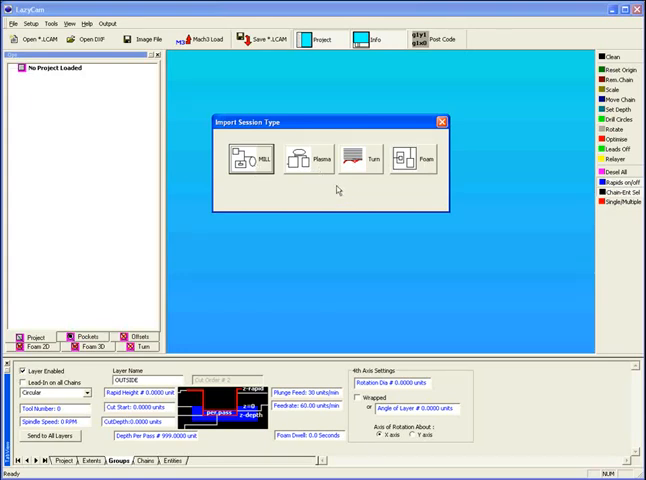
pyautogui.moveTo(363, 193)
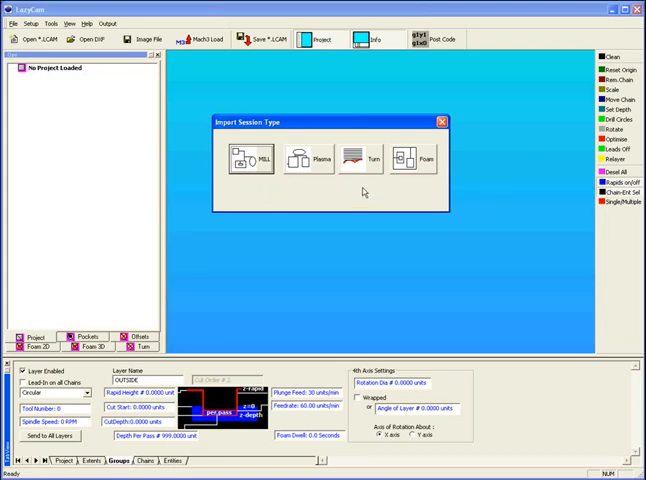
pyautogui.moveTo(311, 198)
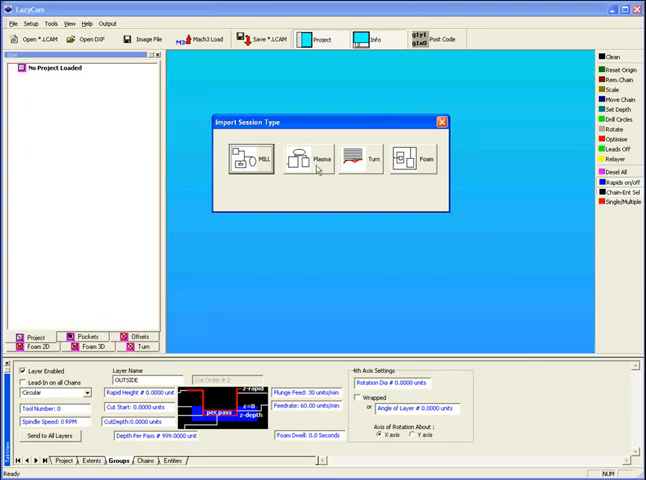
pyautogui.moveTo(271, 195)
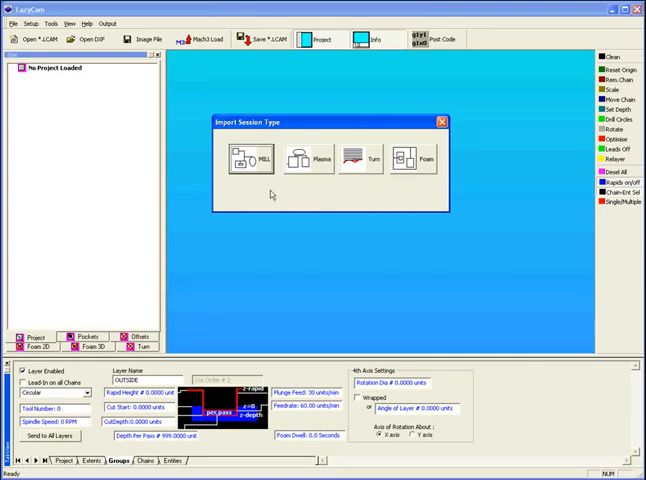
# Choose MILL as the import session type to load AfoamTest3
pyautogui.click(246, 160)
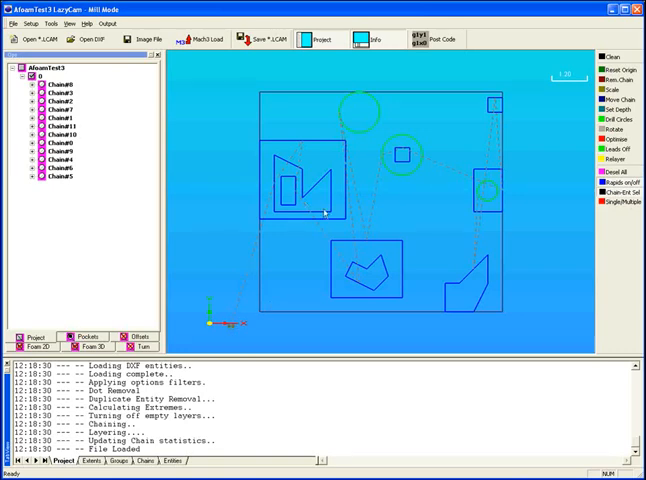
pyautogui.moveTo(393, 195)
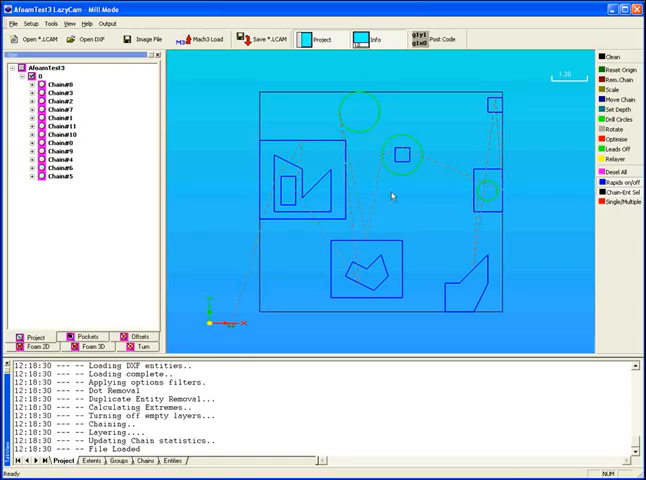
pyautogui.moveTo(414, 207)
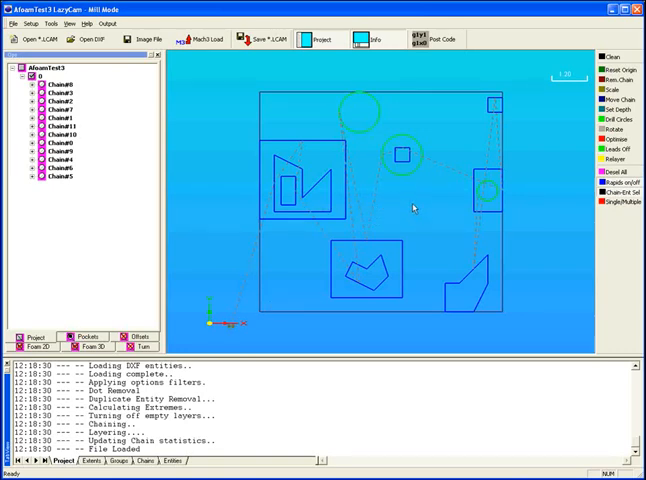
pyautogui.moveTo(510, 75)
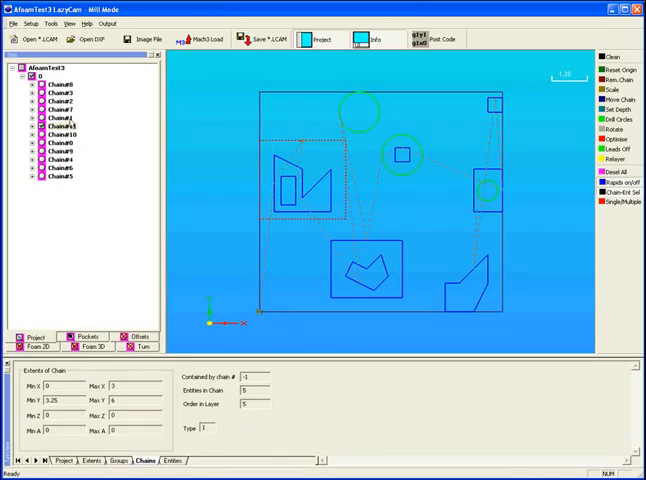
pyautogui.moveTo(108, 131)
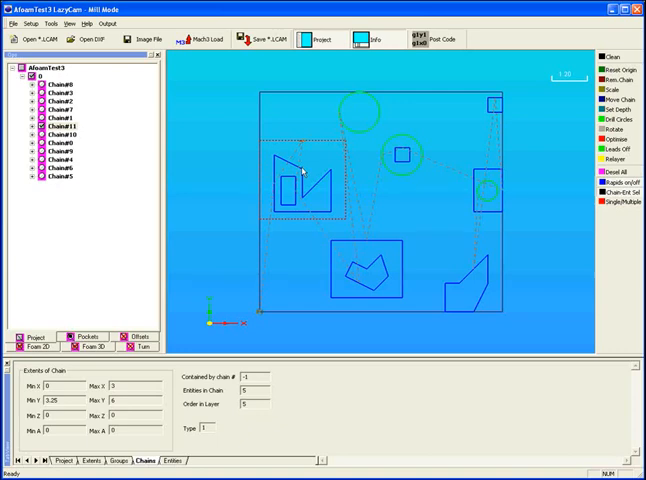
# Inspect the top circle, small rectangle and middle circle chains' extents and containment
pyautogui.click(312, 188)
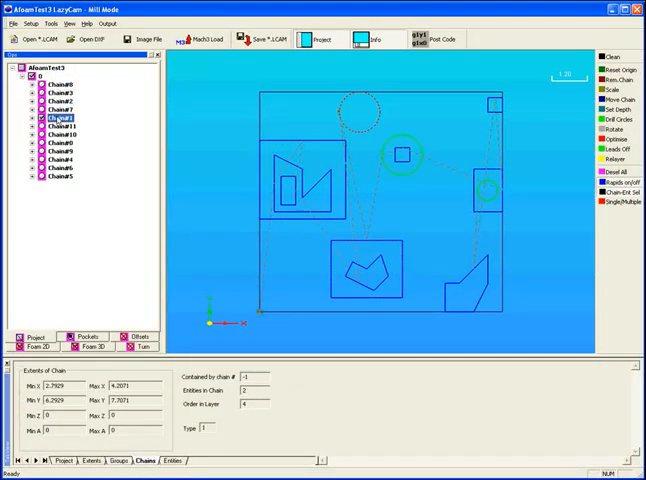
pyautogui.click(60, 135)
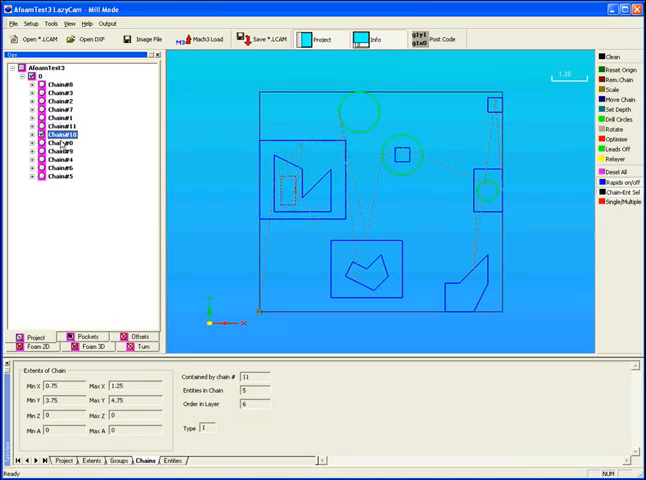
pyautogui.click(57, 84)
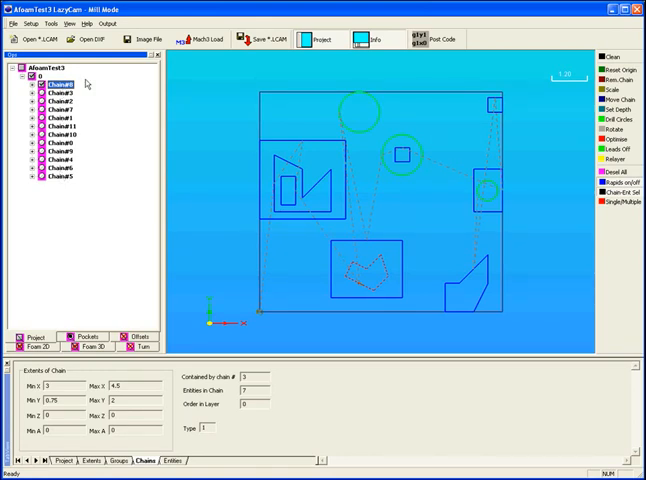
pyautogui.click(62, 98)
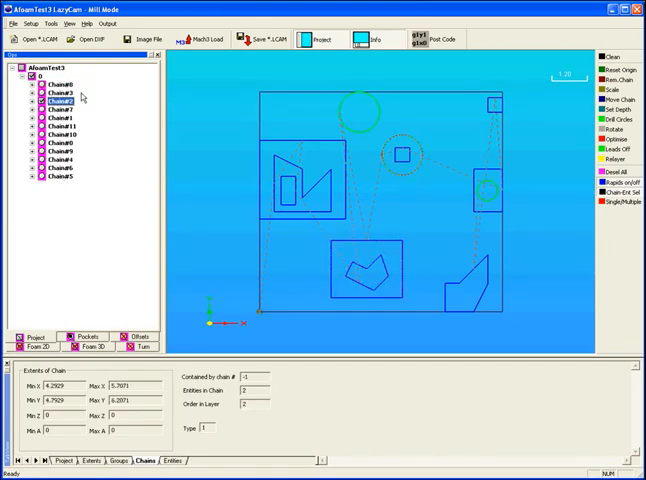
pyautogui.click(58, 149)
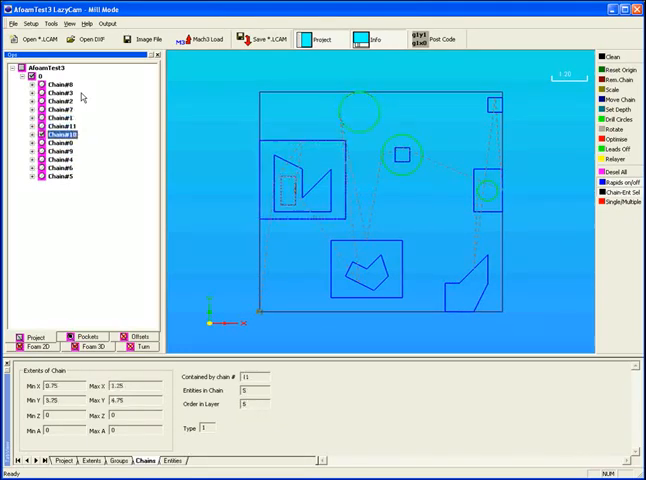
# Inspect the right circle and triangular Chain#0, checking which chains contain Chain#10 and Chain#0
pyautogui.click(56, 144)
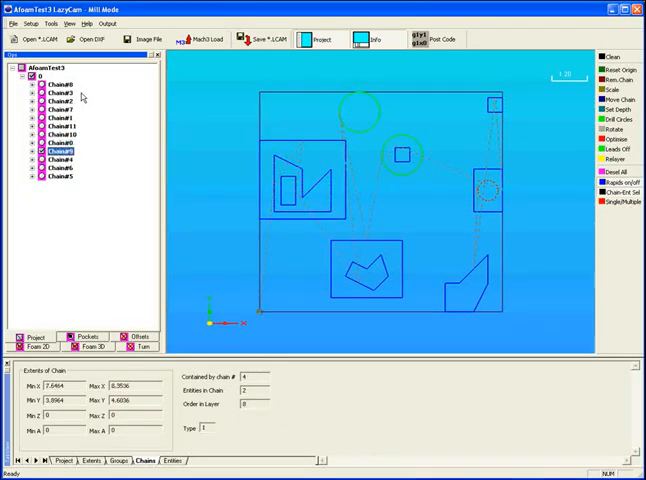
pyautogui.click(55, 138)
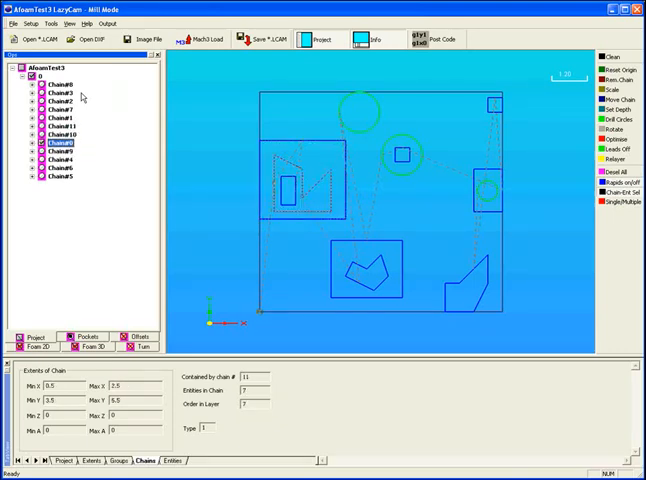
pyautogui.click(55, 131)
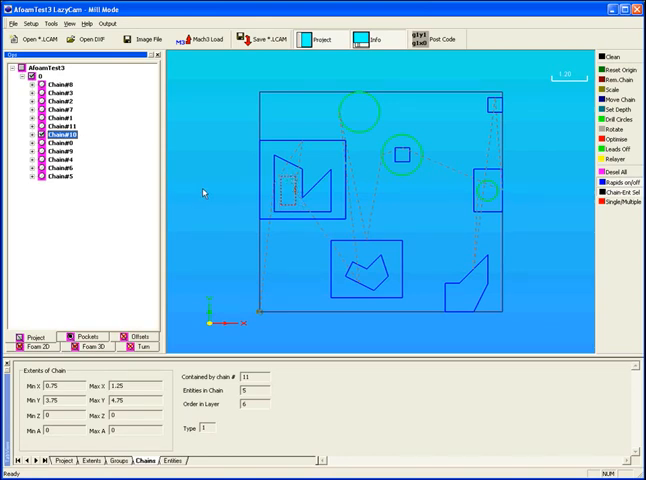
pyautogui.click(63, 152)
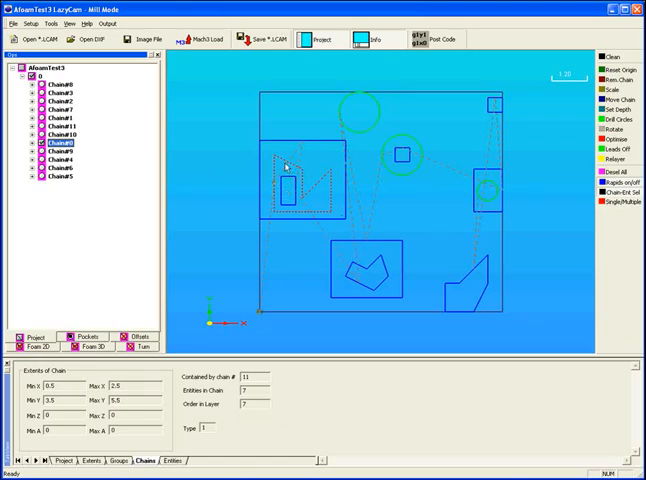
pyautogui.click(62, 158)
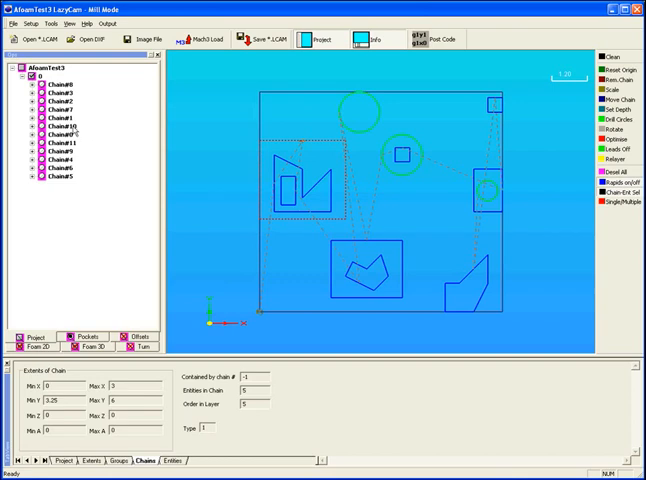
# Check Chain#0's new order, then move Chain#4 and Chain#7 near the top
pyautogui.click(48, 133)
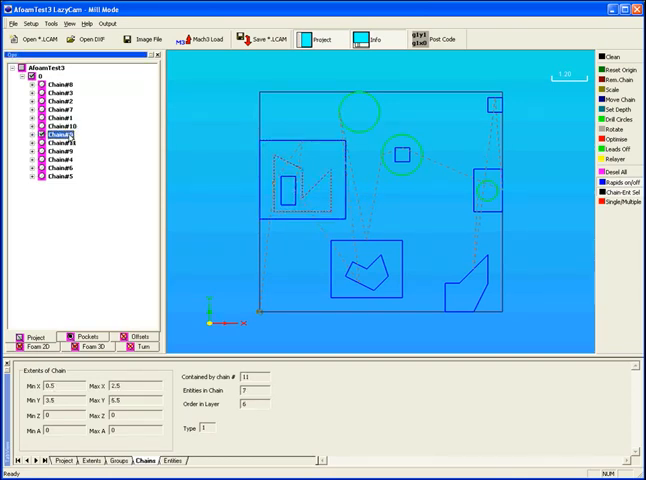
pyautogui.click(56, 144)
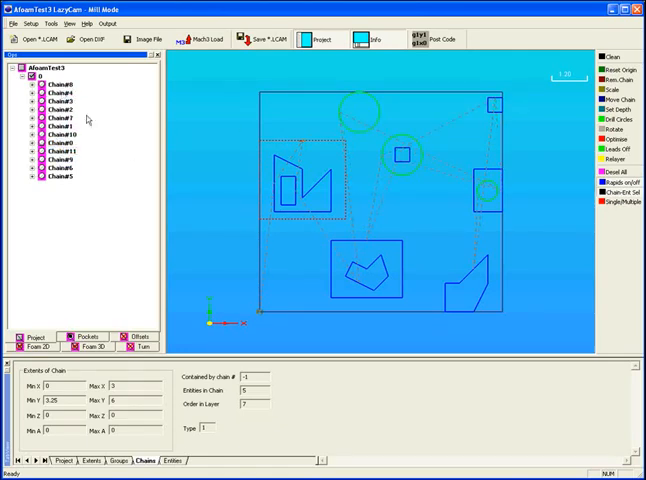
pyautogui.click(55, 171)
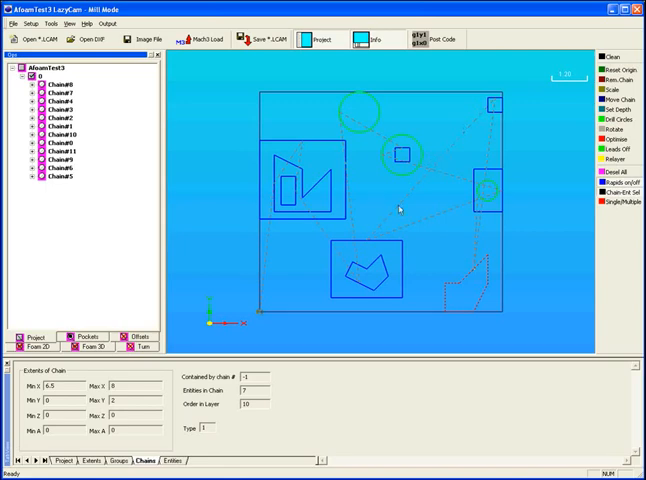
pyautogui.click(57, 86)
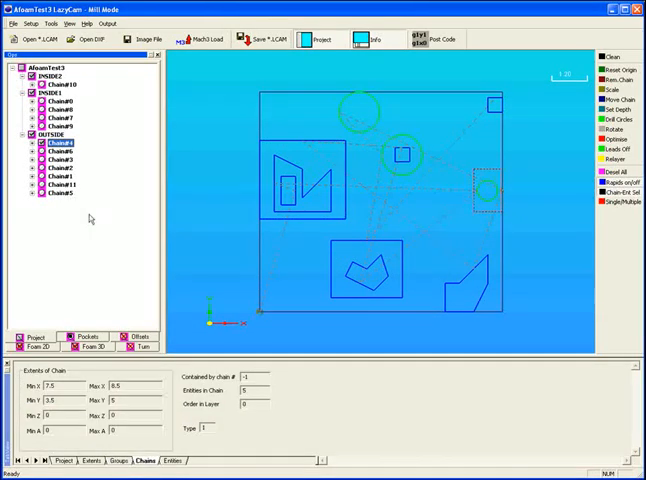
pyautogui.click(57, 185)
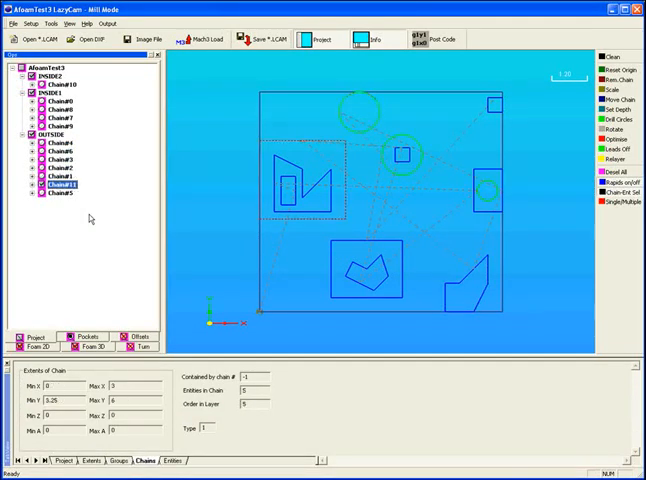
pyautogui.click(55, 149)
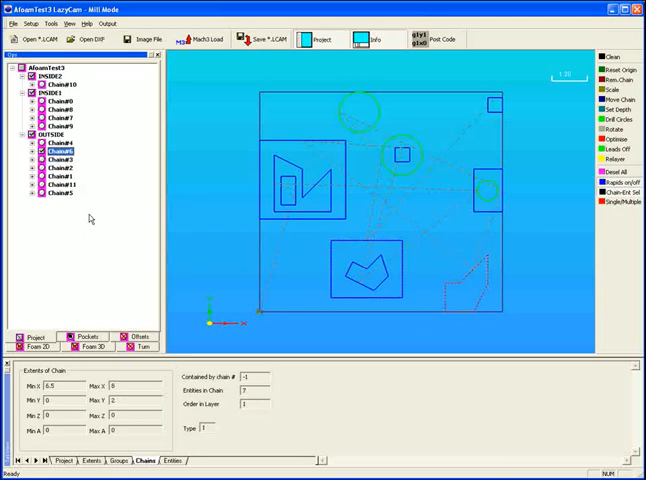
pyautogui.click(56, 186)
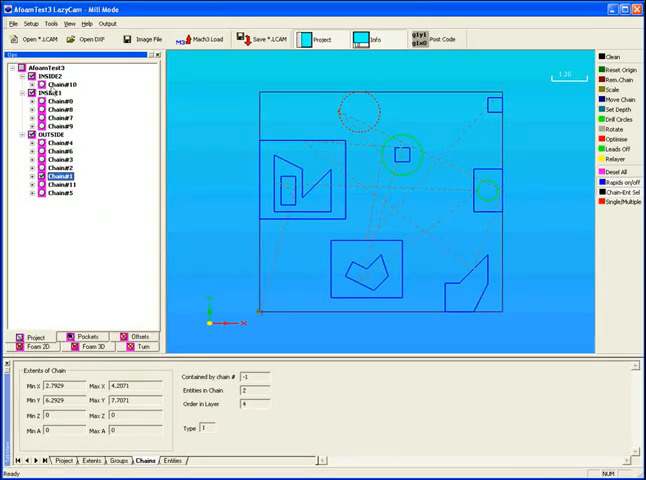
pyautogui.click(62, 99)
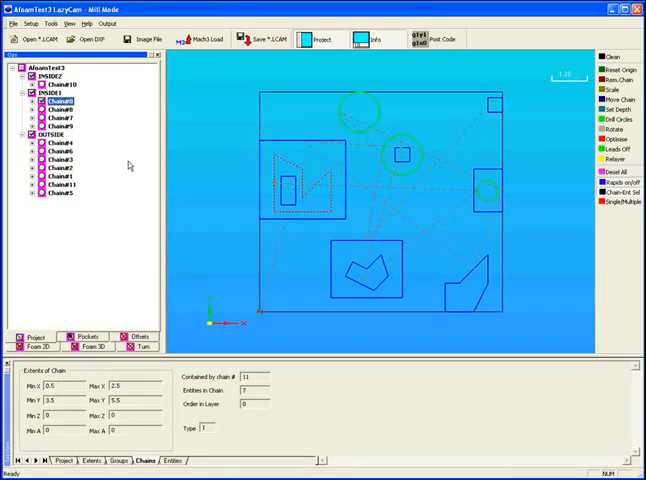
pyautogui.click(65, 120)
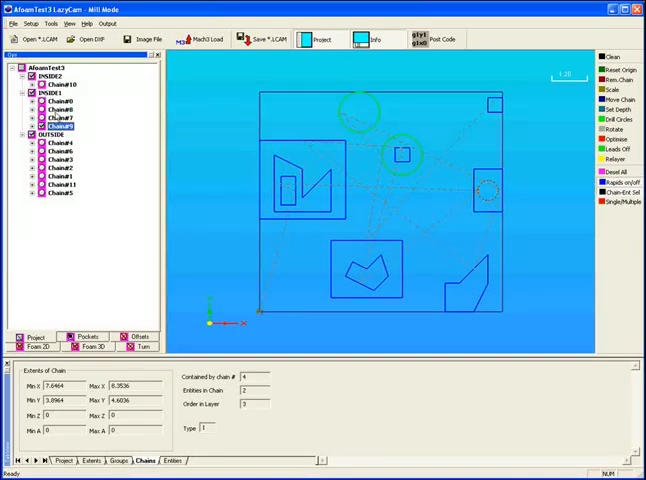
pyautogui.click(60, 86)
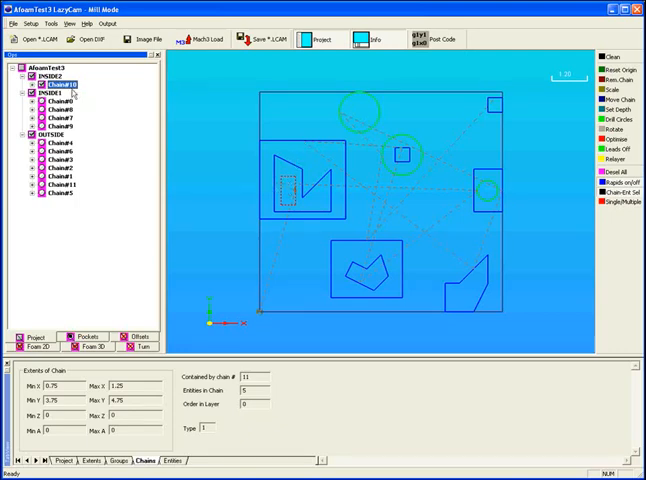
pyautogui.click(60, 102)
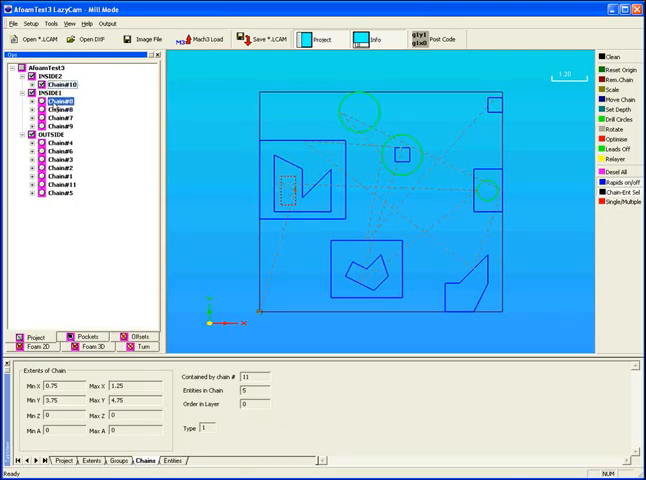
pyautogui.click(62, 100)
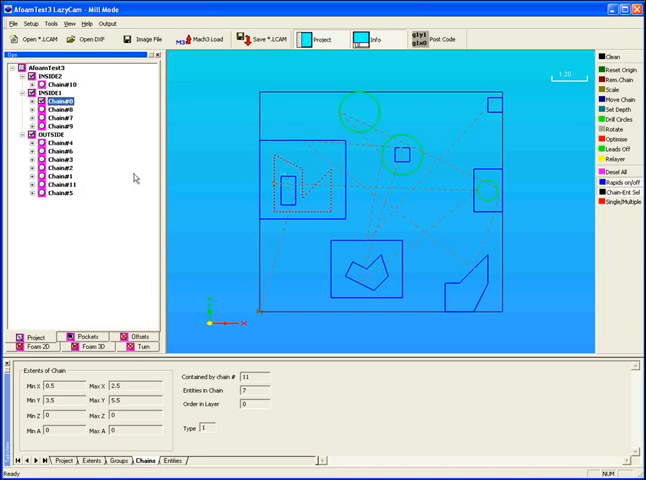
pyautogui.click(66, 111)
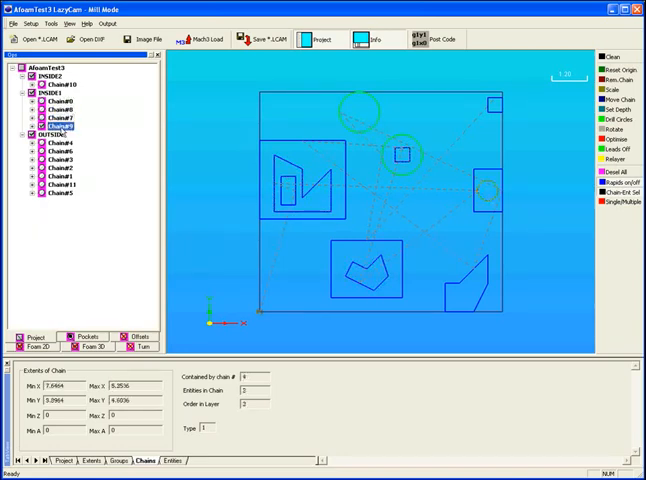
pyautogui.click(60, 149)
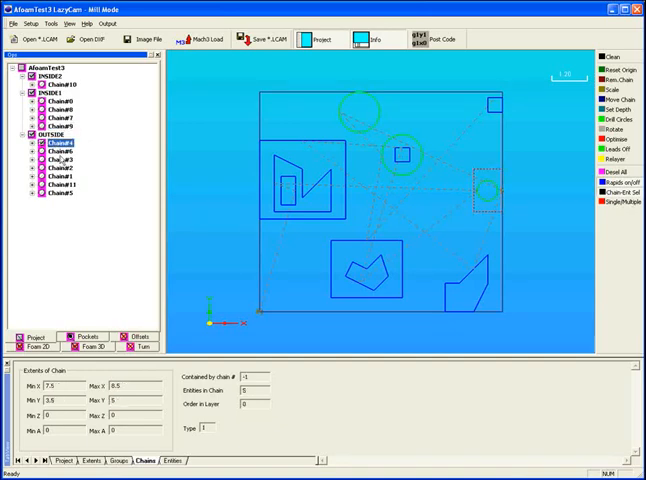
pyautogui.click(58, 193)
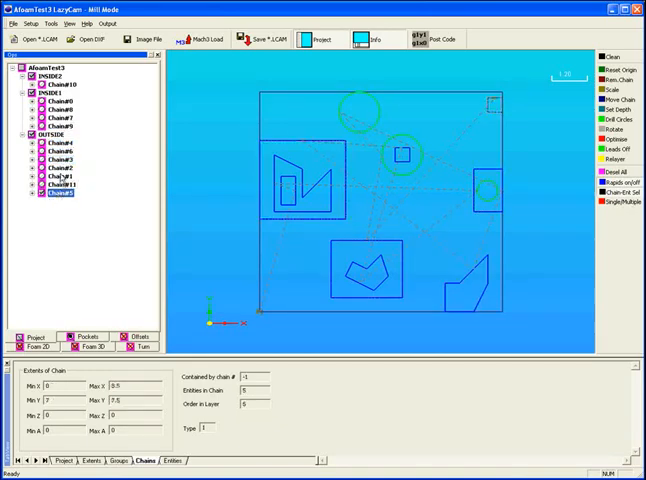
pyautogui.click(62, 175)
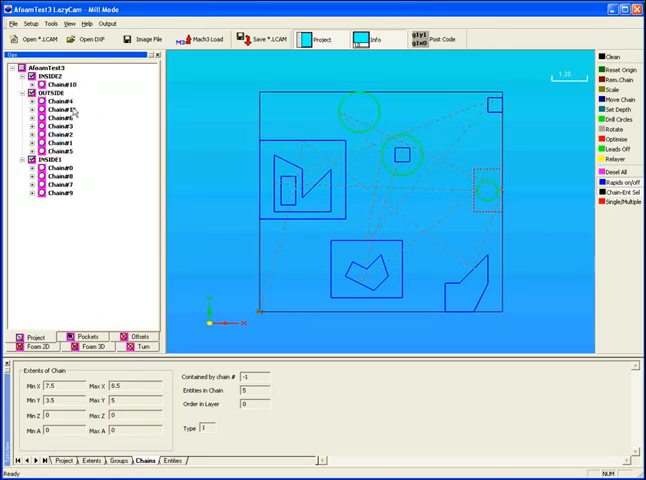
# Check Chain#5's new order and select the rectangle around the left triangle
pyautogui.click(62, 149)
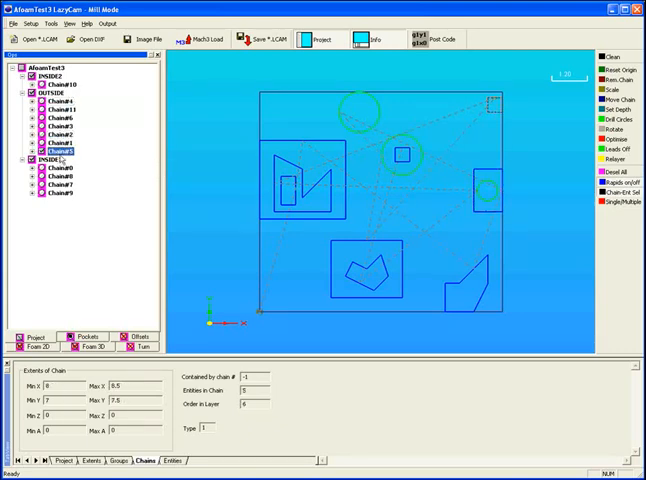
pyautogui.click(52, 193)
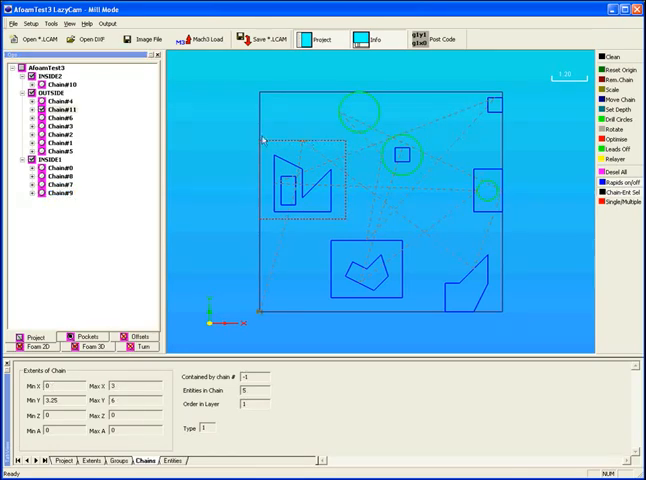
pyautogui.moveTo(338, 208)
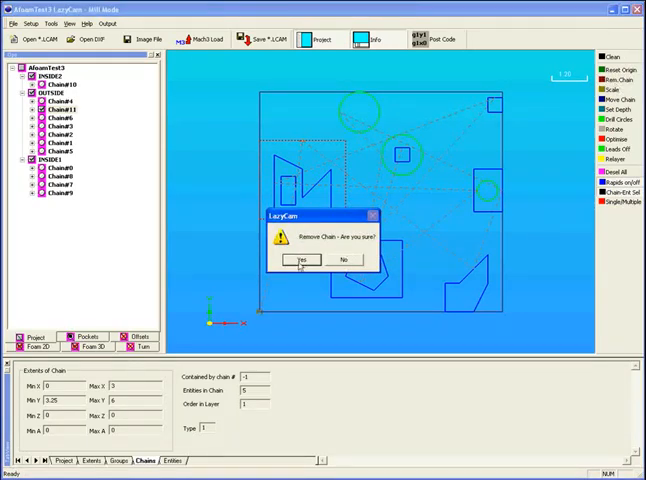
# Confirm removing the rectangle chain enclosing the left triangle shape
pyautogui.click(300, 260)
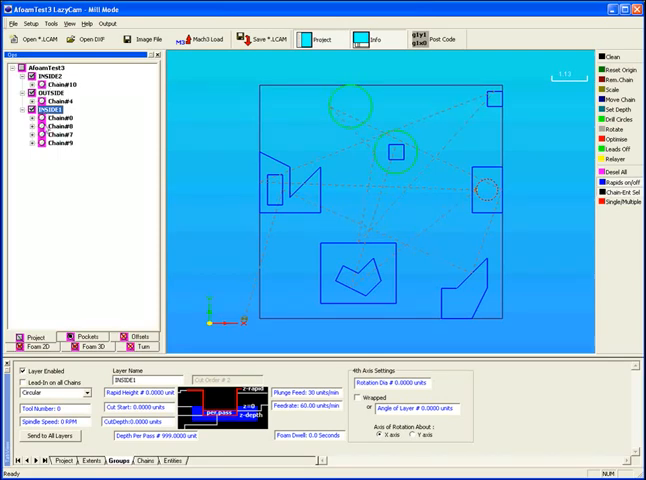
# Set Rapid Height 1.0 on INSIDE1, then verify the OUTSIDE and INSIDE2 layers
pyautogui.click(52, 129)
pyautogui.write('1')
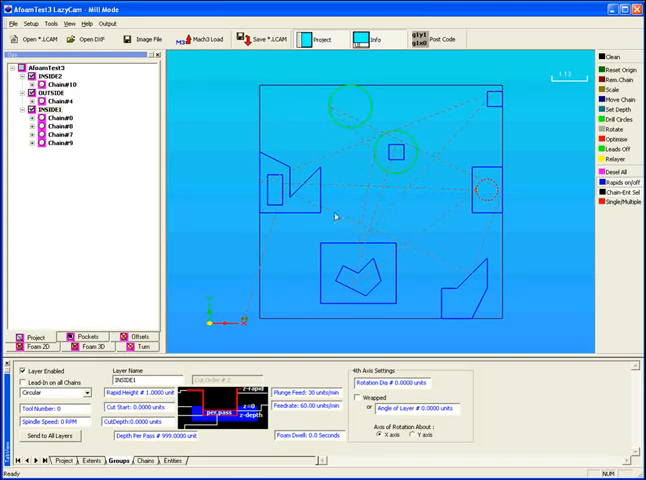
pyautogui.moveTo(207, 175)
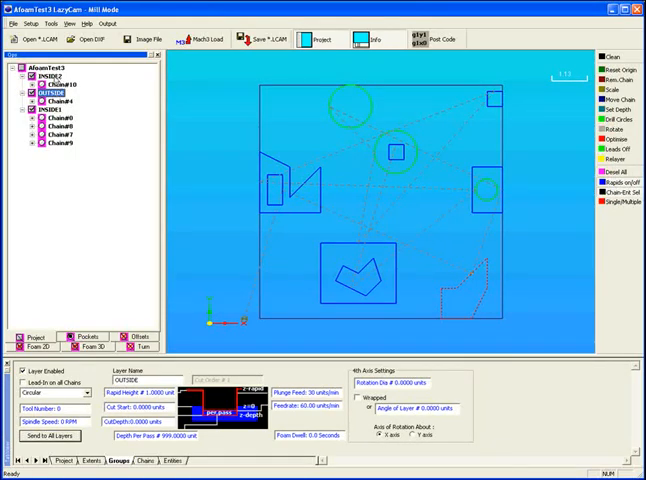
pyautogui.click(43, 71)
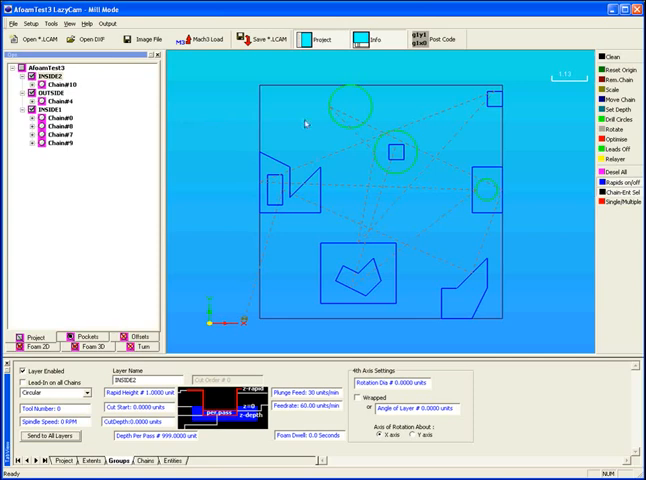
pyautogui.click(41, 92)
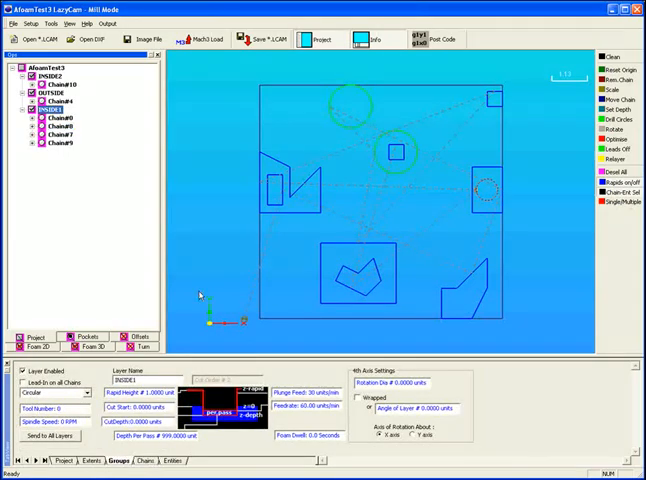
pyautogui.moveTo(280, 103)
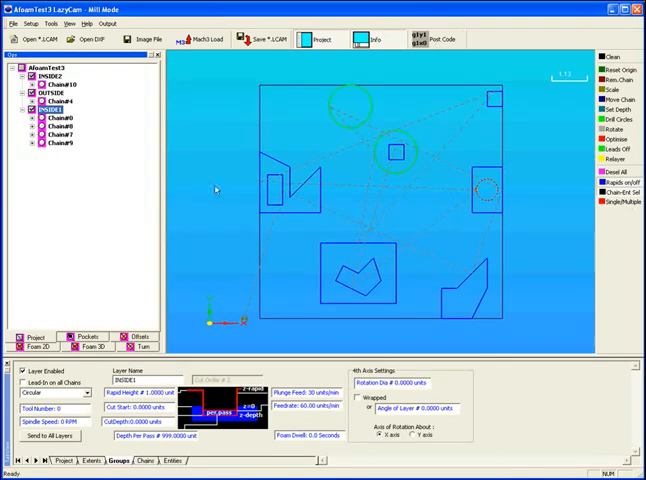
pyautogui.moveTo(240, 186)
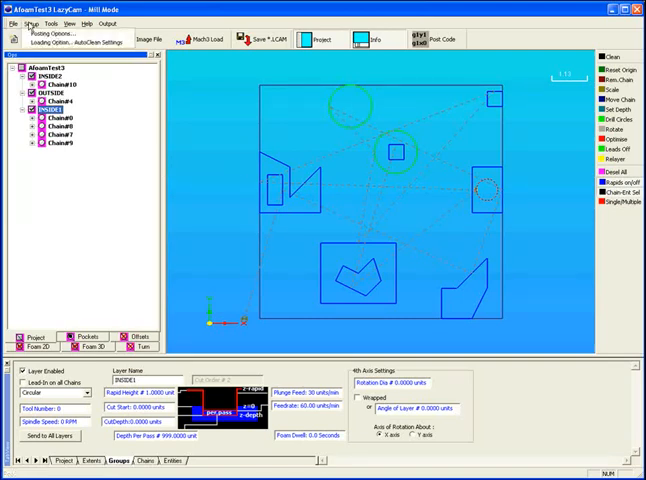
# Choose AutoClean Settings from the Setup menu
pyautogui.click(23, 24)
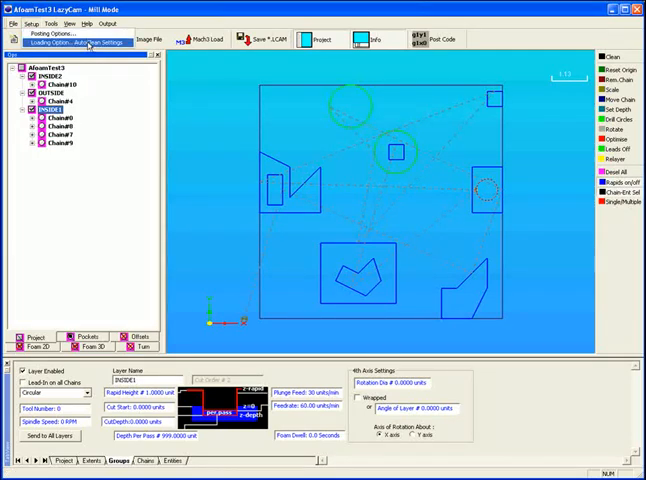
pyautogui.click(90, 42)
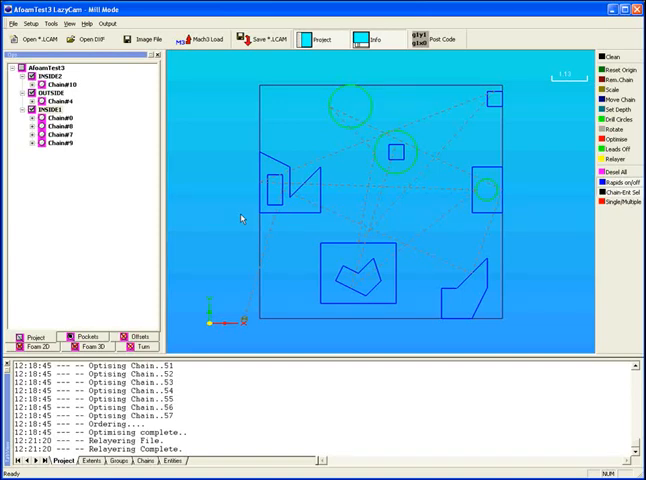
pyautogui.moveTo(454, 107)
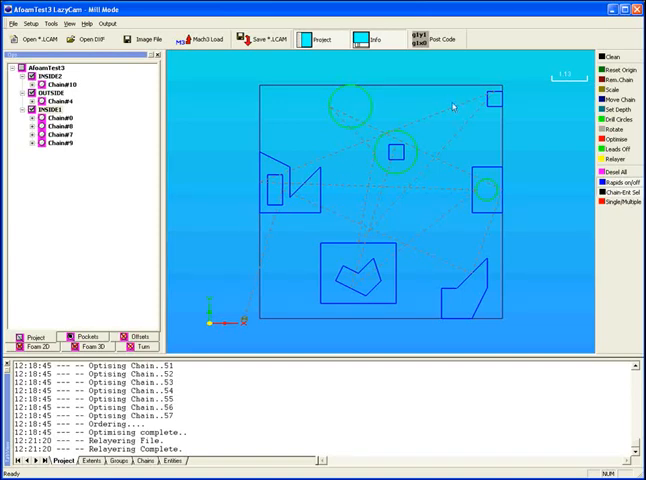
pyautogui.moveTo(347, 137)
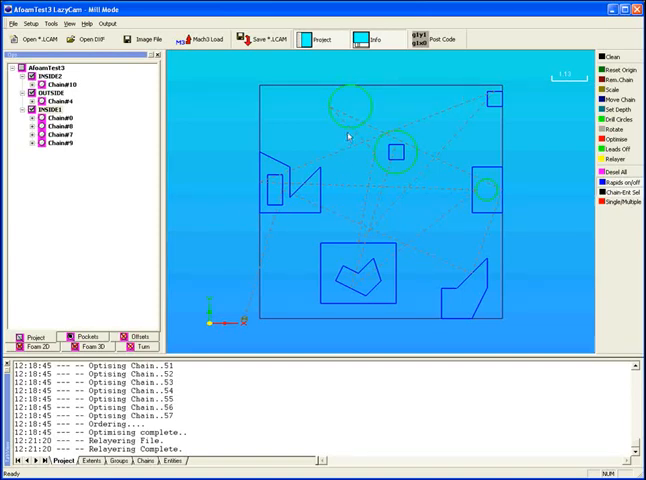
pyautogui.moveTo(270, 166)
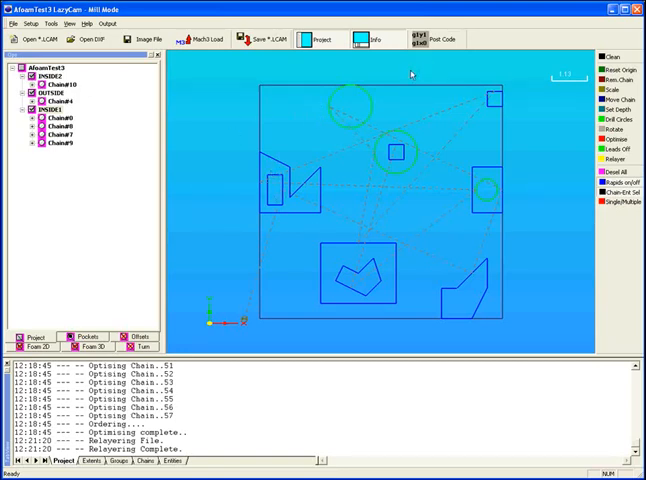
pyautogui.moveTo(510, 59)
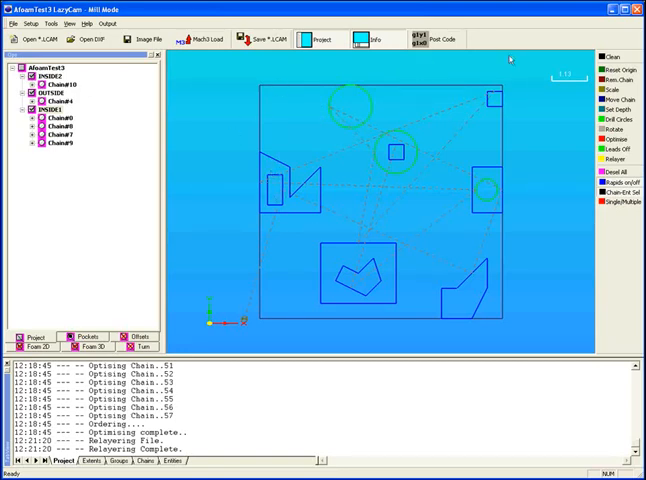